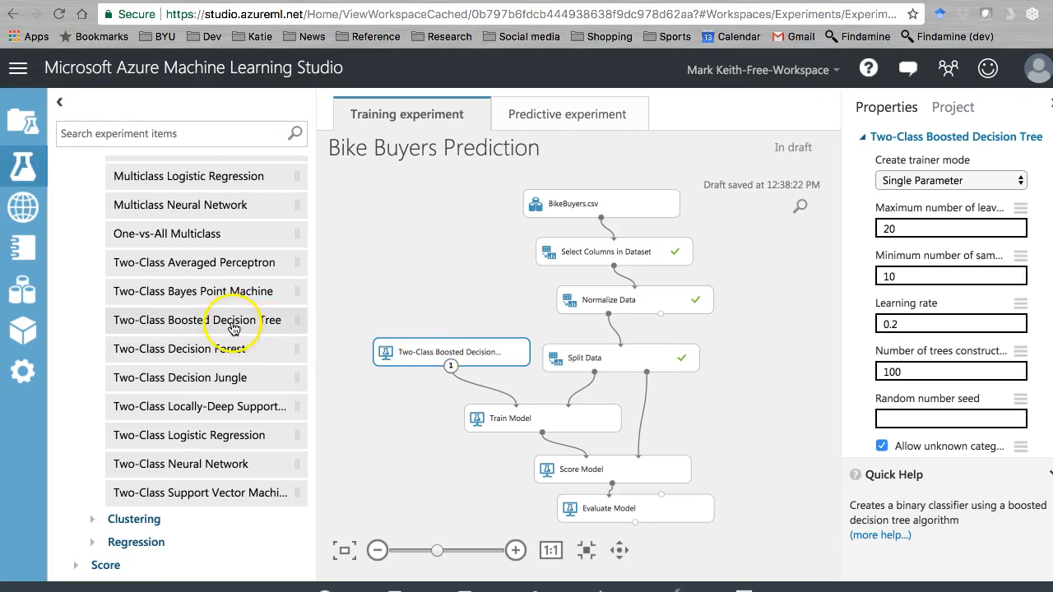
{"action": "mouse_move", "coordinate": [236, 346]}
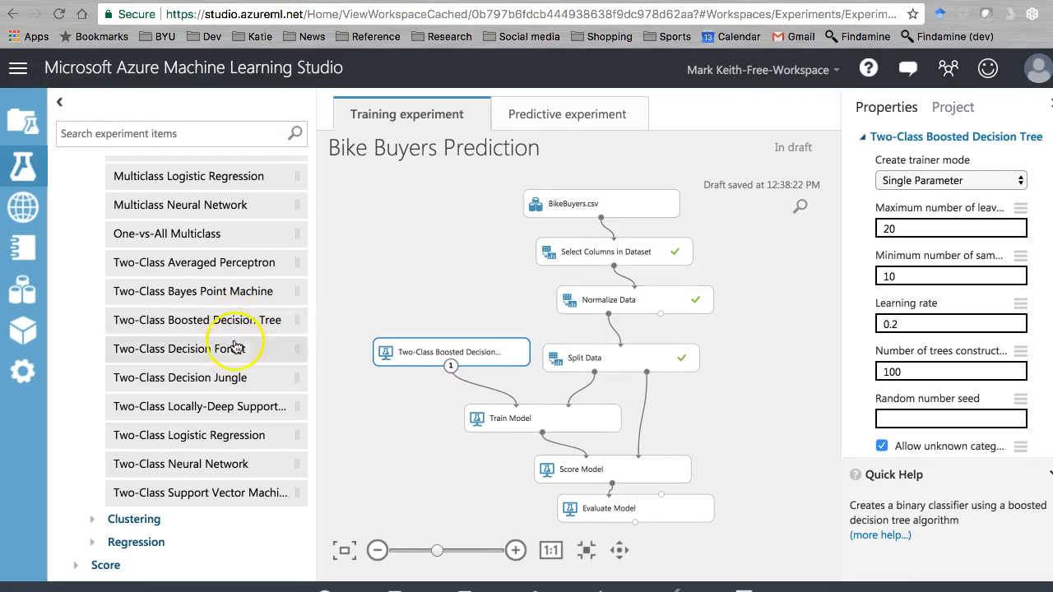
{"action": "mouse_move", "coordinate": [354, 340]}
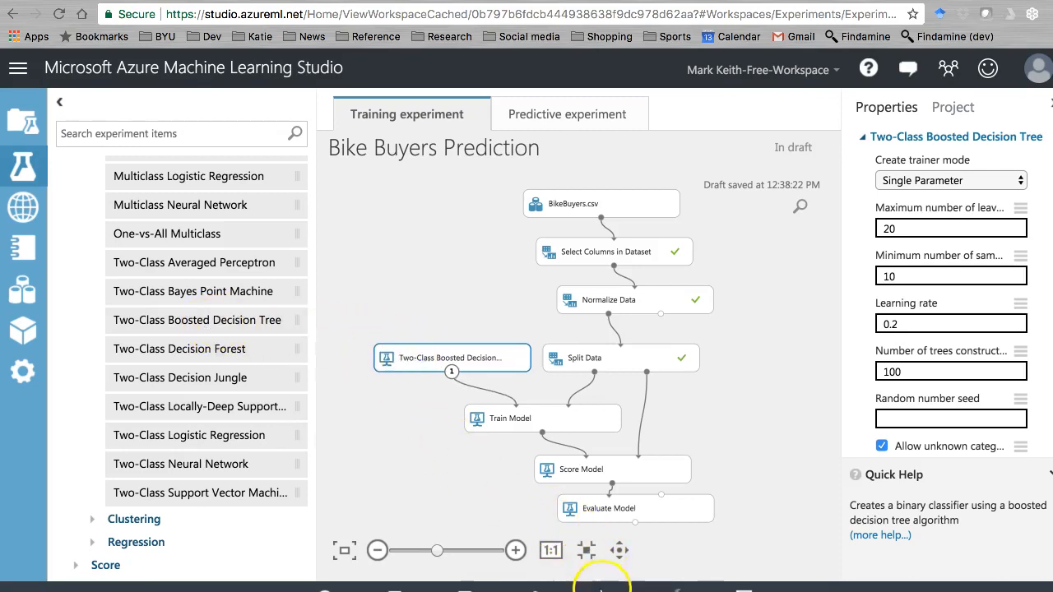
- Run the Bike Buyers Prediction experiment using the Two-Class Boosted Decision Tree
{"action": "left_click", "coordinate": [634, 508]}
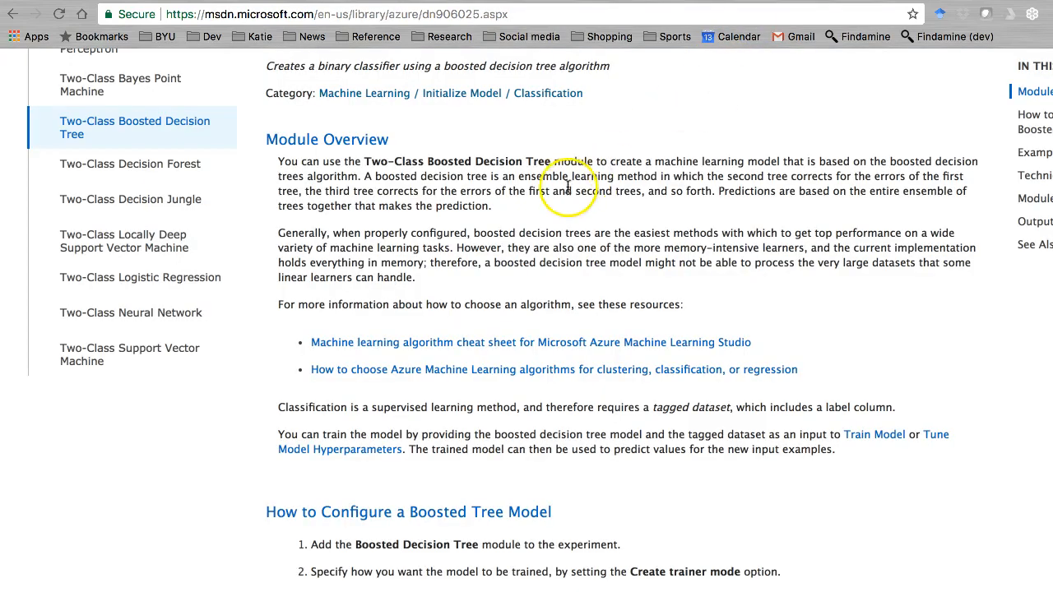
{"action": "mouse_move", "coordinate": [576, 208]}
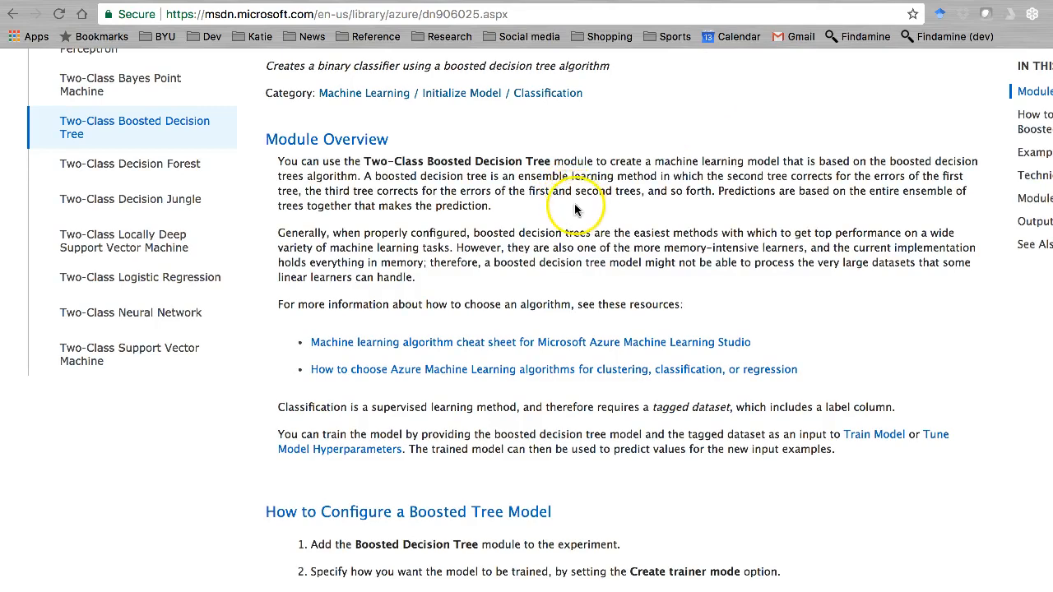
{"action": "mouse_move", "coordinate": [559, 214]}
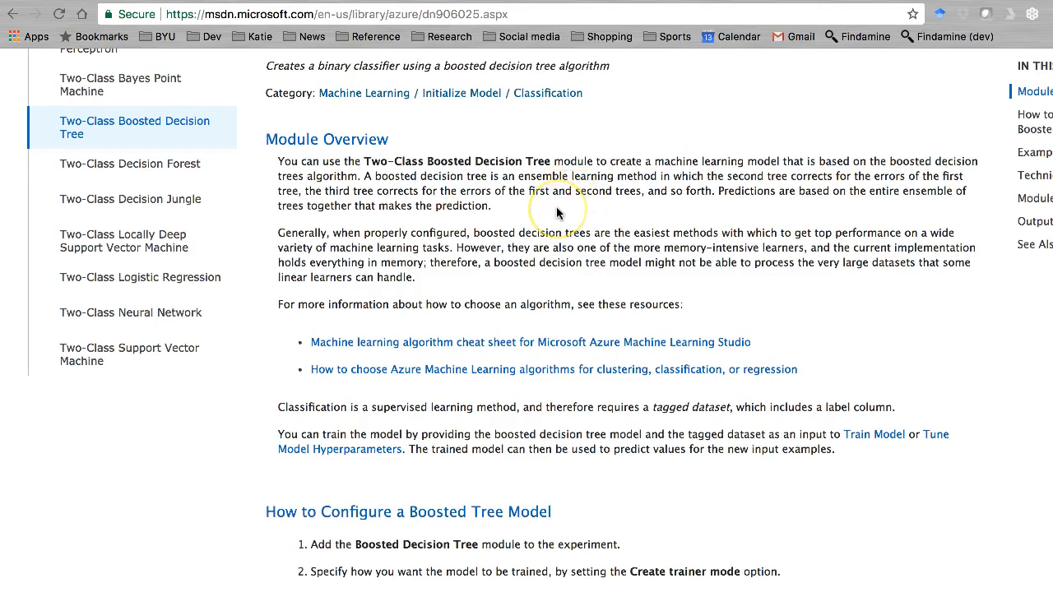
{"action": "mouse_move", "coordinate": [558, 213]}
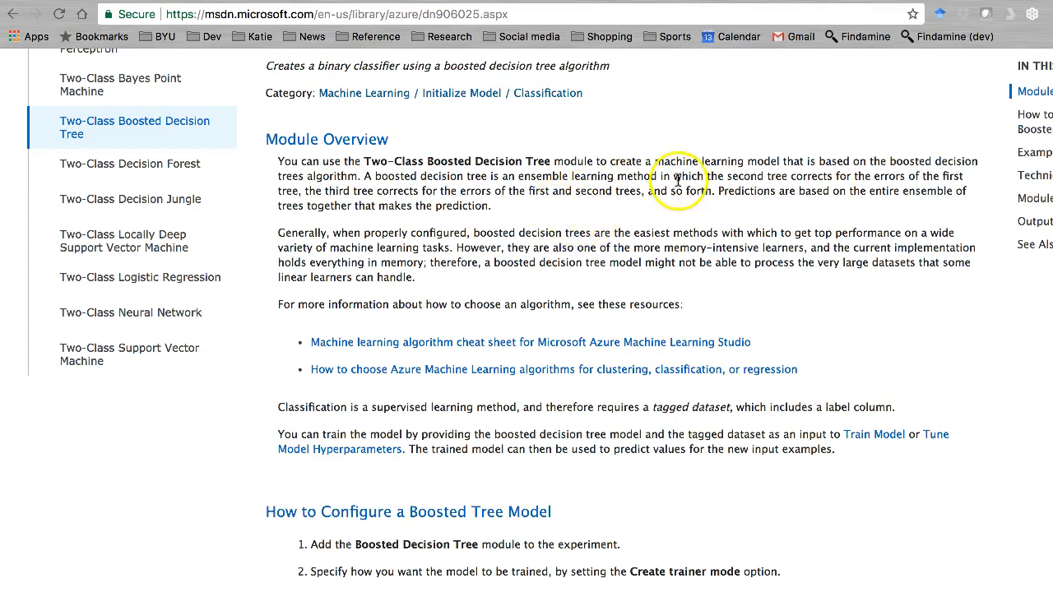
{"action": "mouse_move", "coordinate": [749, 179]}
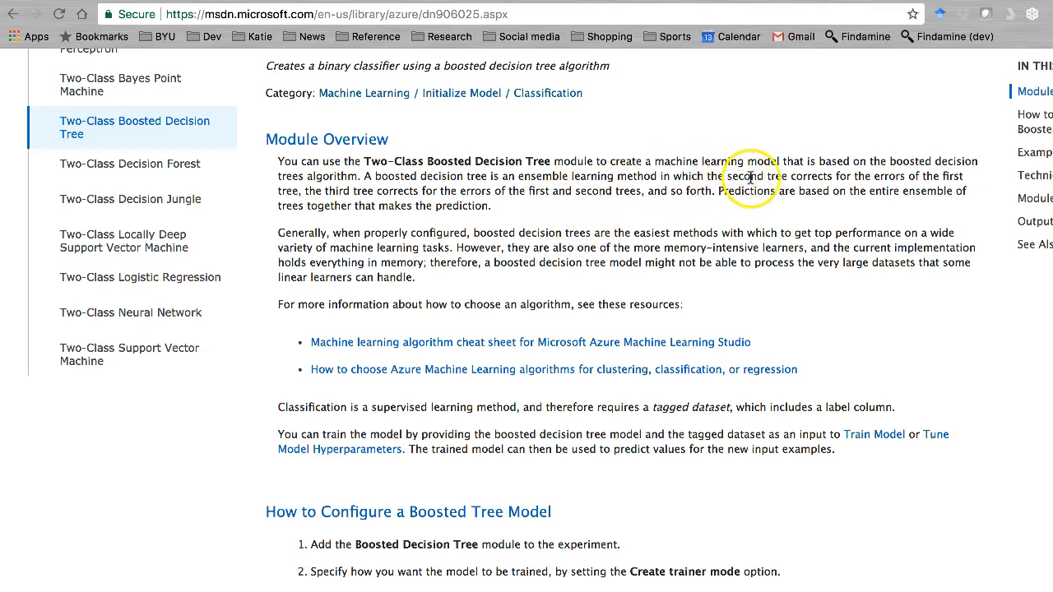
{"action": "mouse_move", "coordinate": [522, 195]}
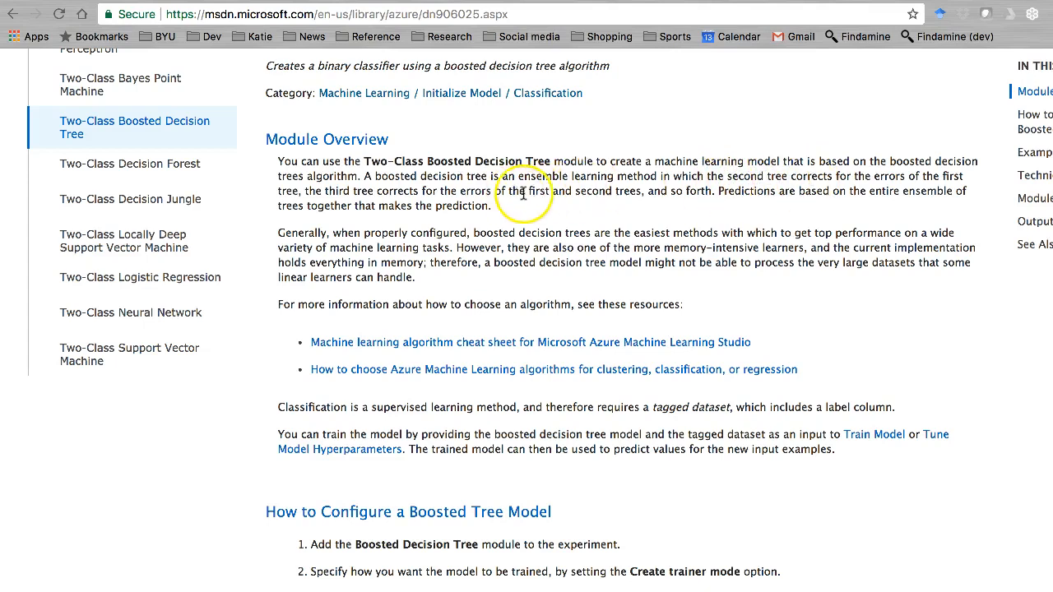
{"action": "mouse_move", "coordinate": [584, 195]}
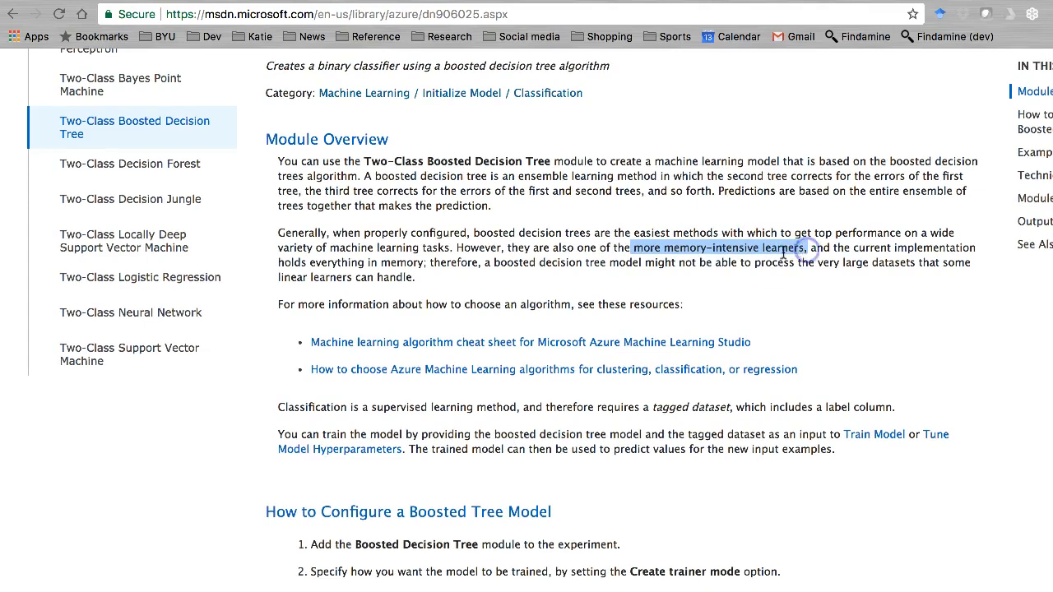
{"action": "mouse_move", "coordinate": [696, 249]}
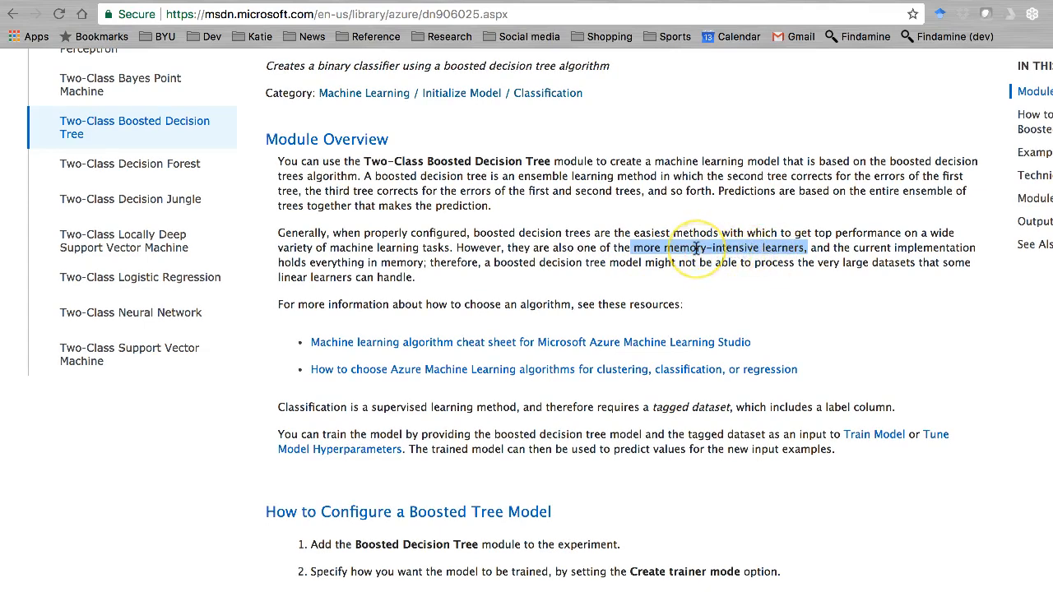
{"action": "mouse_move", "coordinate": [724, 249]}
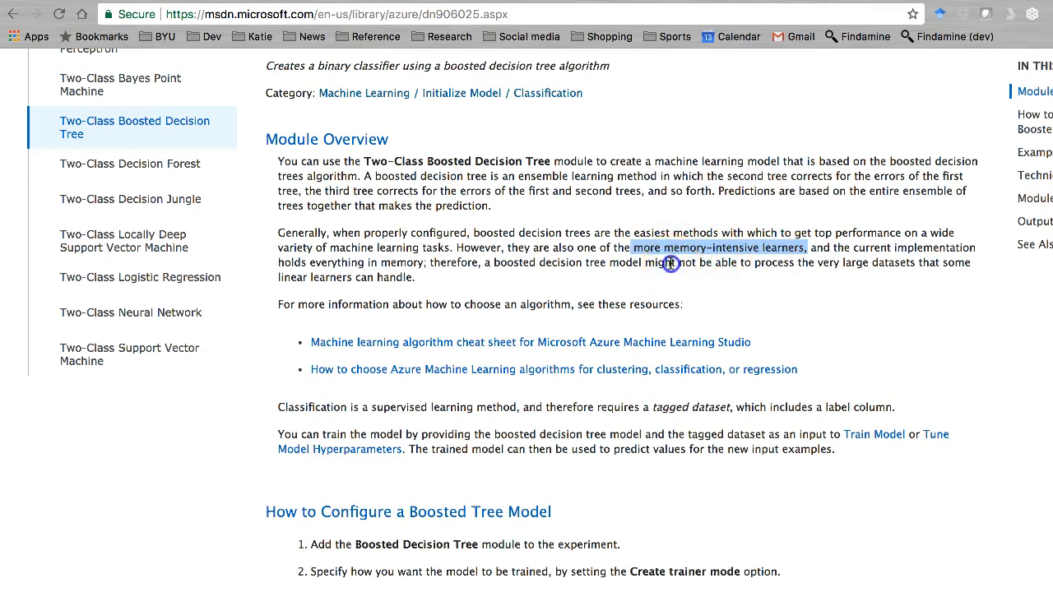
{"action": "scroll", "scroll_direction": "down", "scroll_amount": 3}
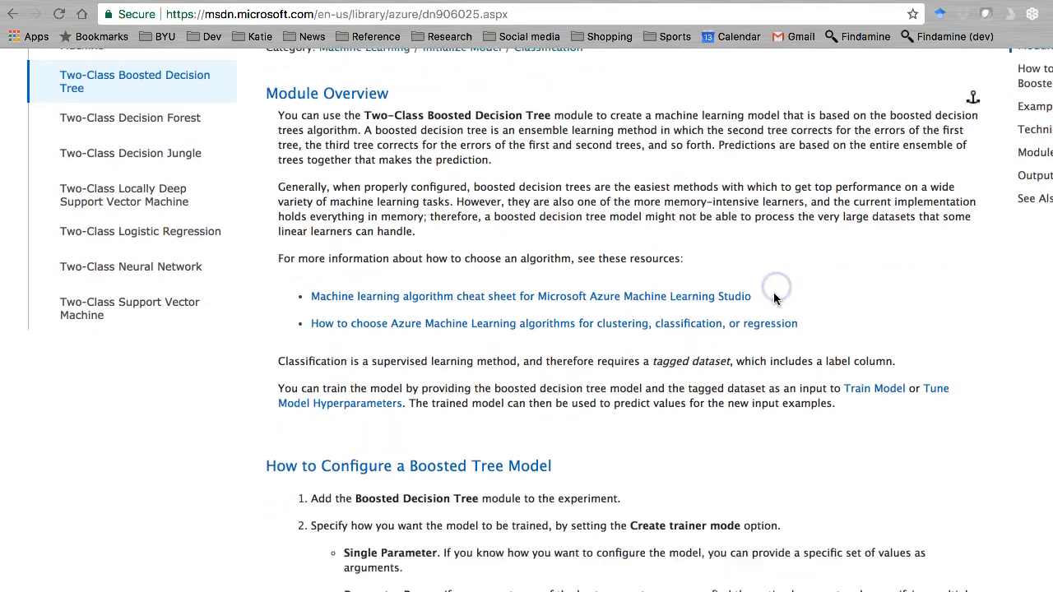
{"action": "scroll", "scroll_direction": "down", "scroll_amount": 3}
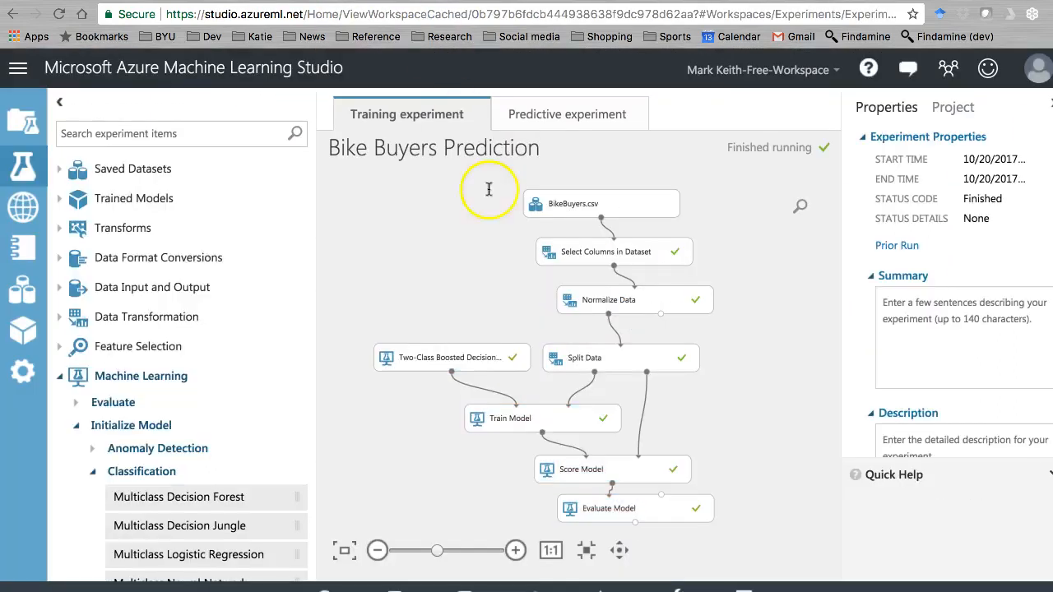
- Visualize Evaluate Model results and scroll to the accuracy and precision metrics
{"action": "right_click", "coordinate": [634, 508]}
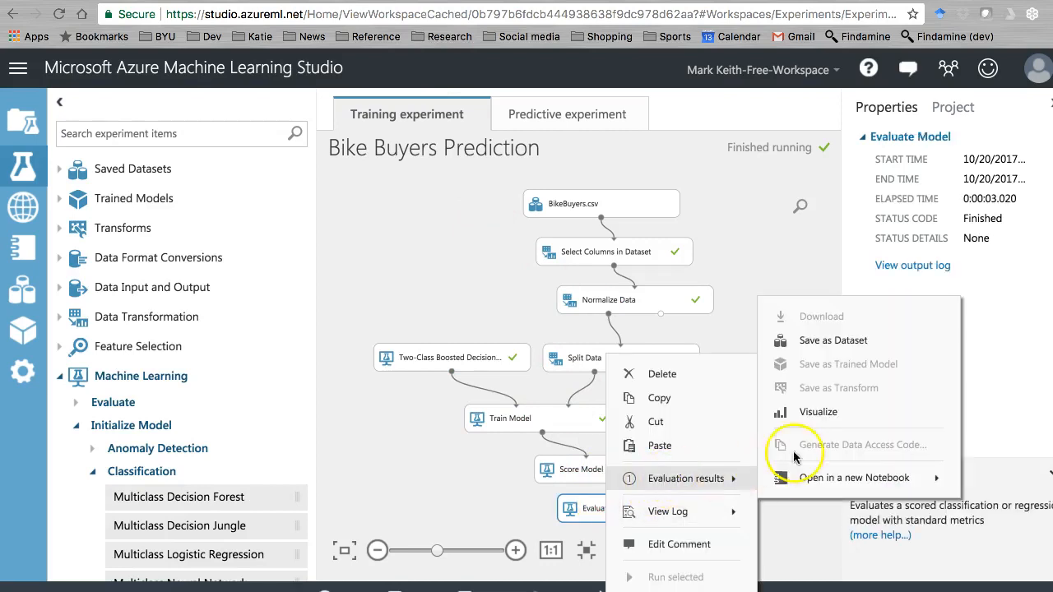
{"action": "left_click", "coordinate": [686, 478]}
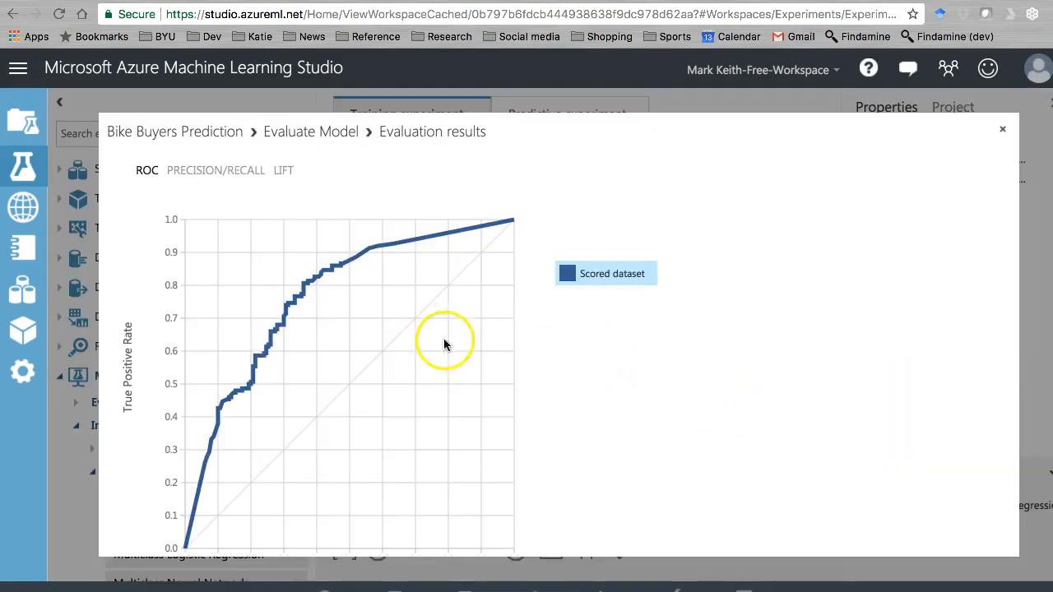
{"action": "scroll", "scroll_direction": "down", "scroll_amount": 3}
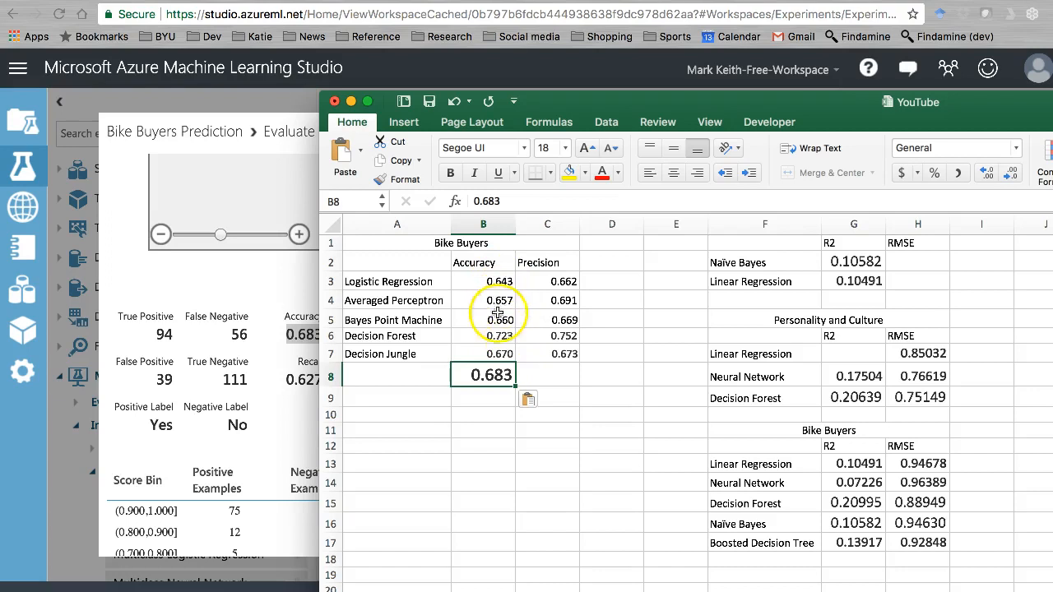
- Enter precision 0.707 and label row 8 'Boosted Decision Trees' in the table
{"action": "left_click", "coordinate": [334, 101]}
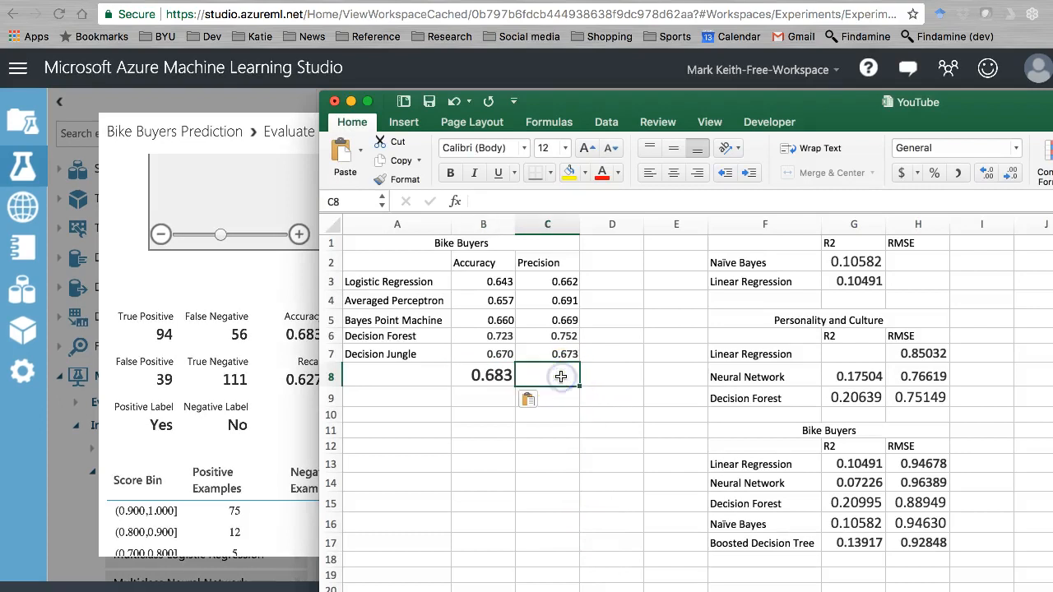
{"action": "left_click", "coordinate": [397, 375]}
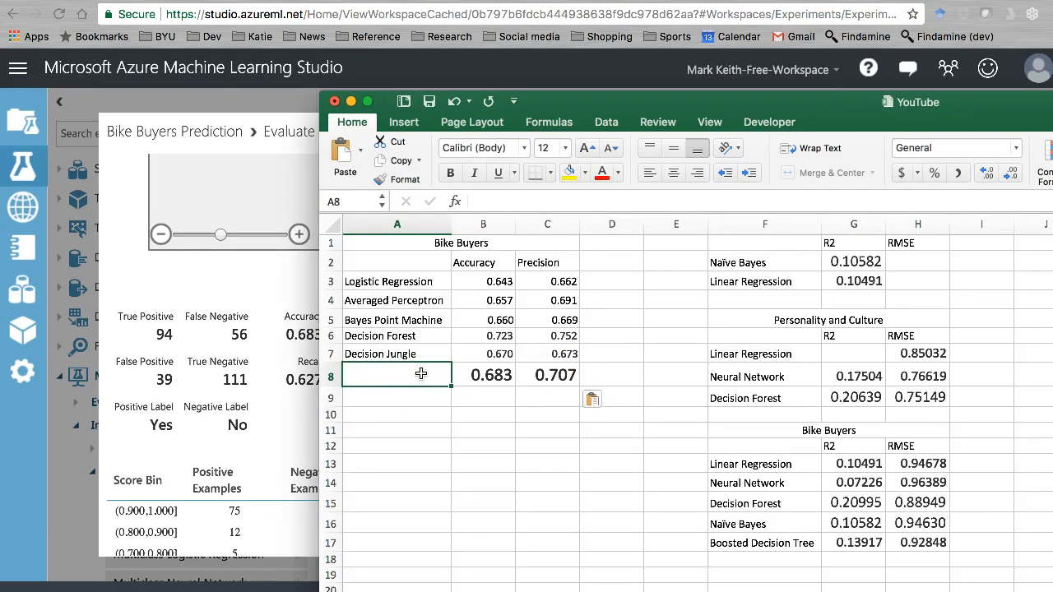
{"action": "type", "text": "Dec"}
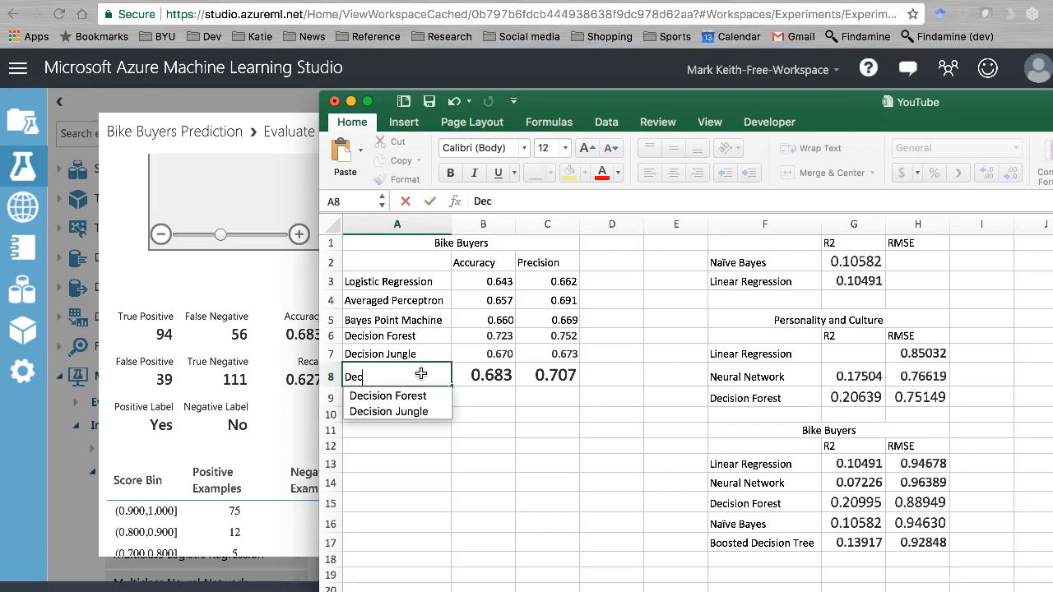
{"action": "type", "text": "Boosted"}
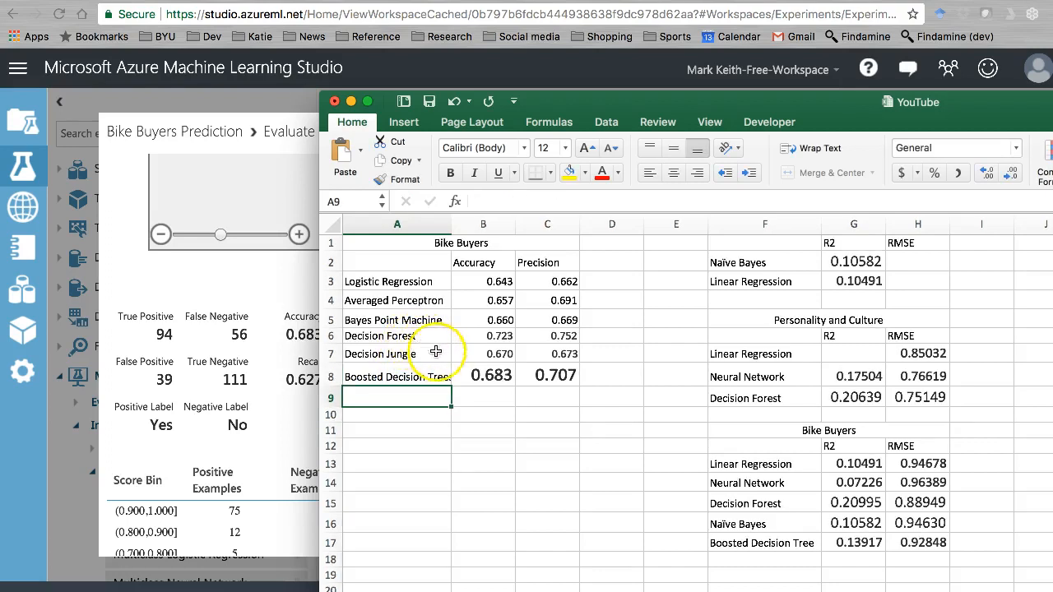
{"action": "mouse_move", "coordinate": [484, 285]}
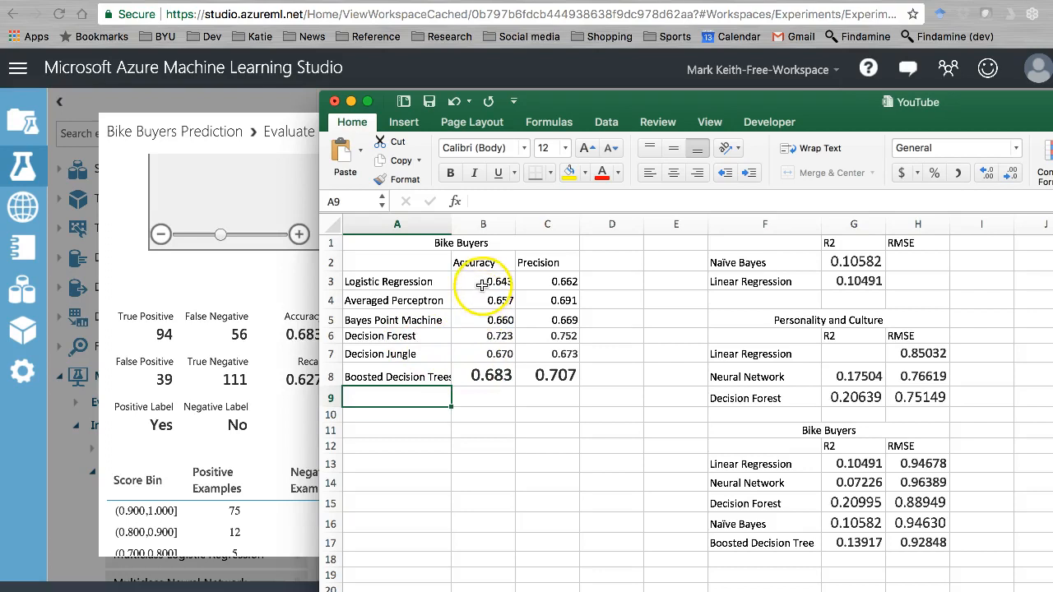